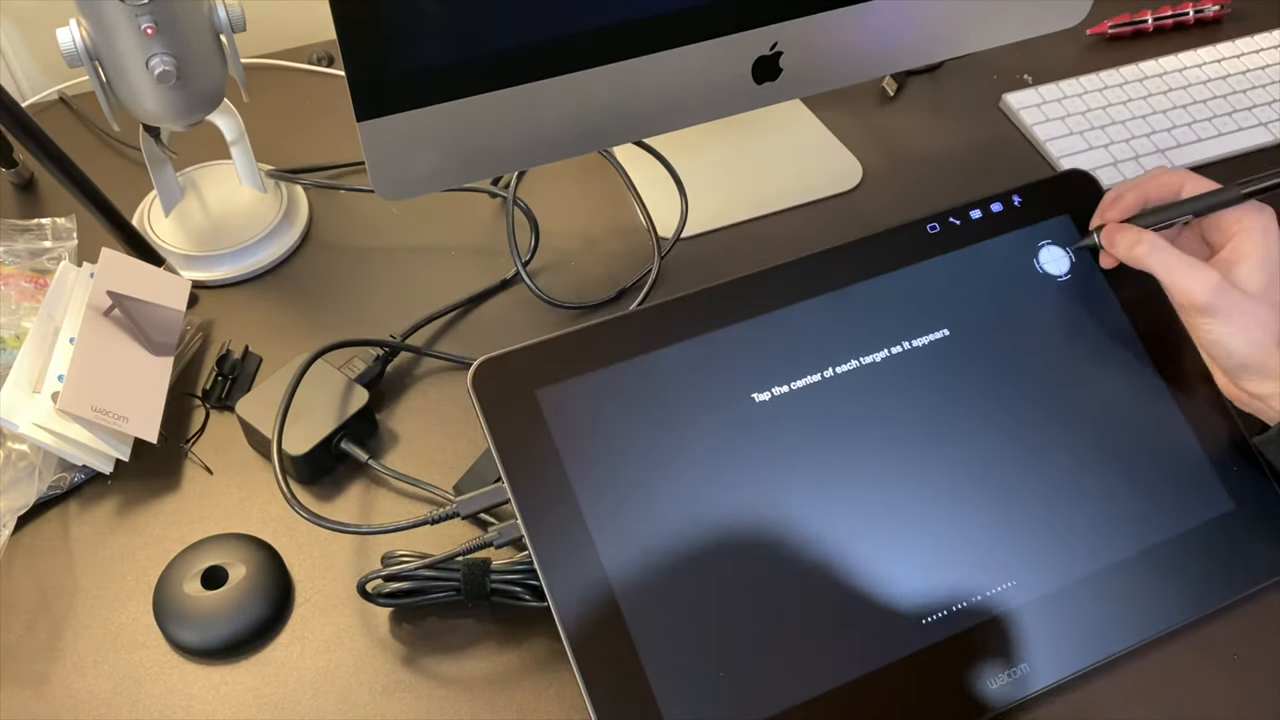
- Tap the upper-right and lower-right calibration targets to complete pen display calibration
left_click(1055, 258)
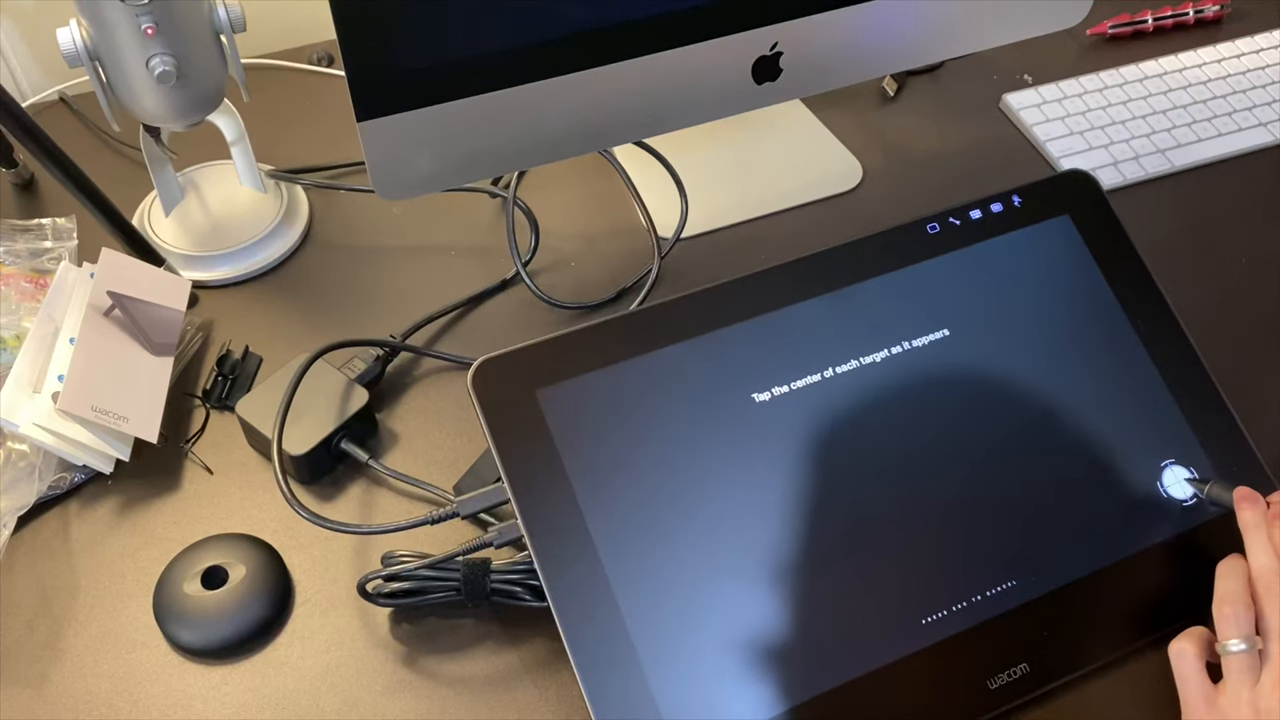
left_click(1180, 480)
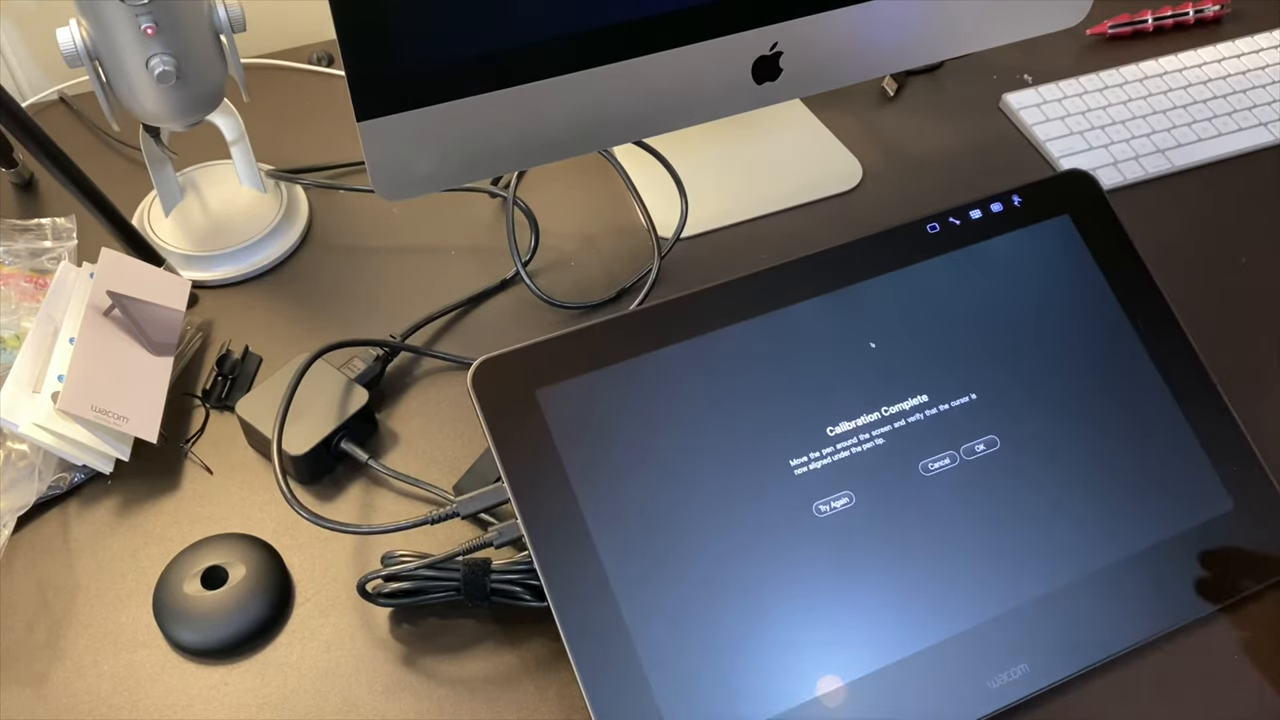
- Confirm the Calibration Complete dialog with OK to keep the new calibration
left_click(982, 446)
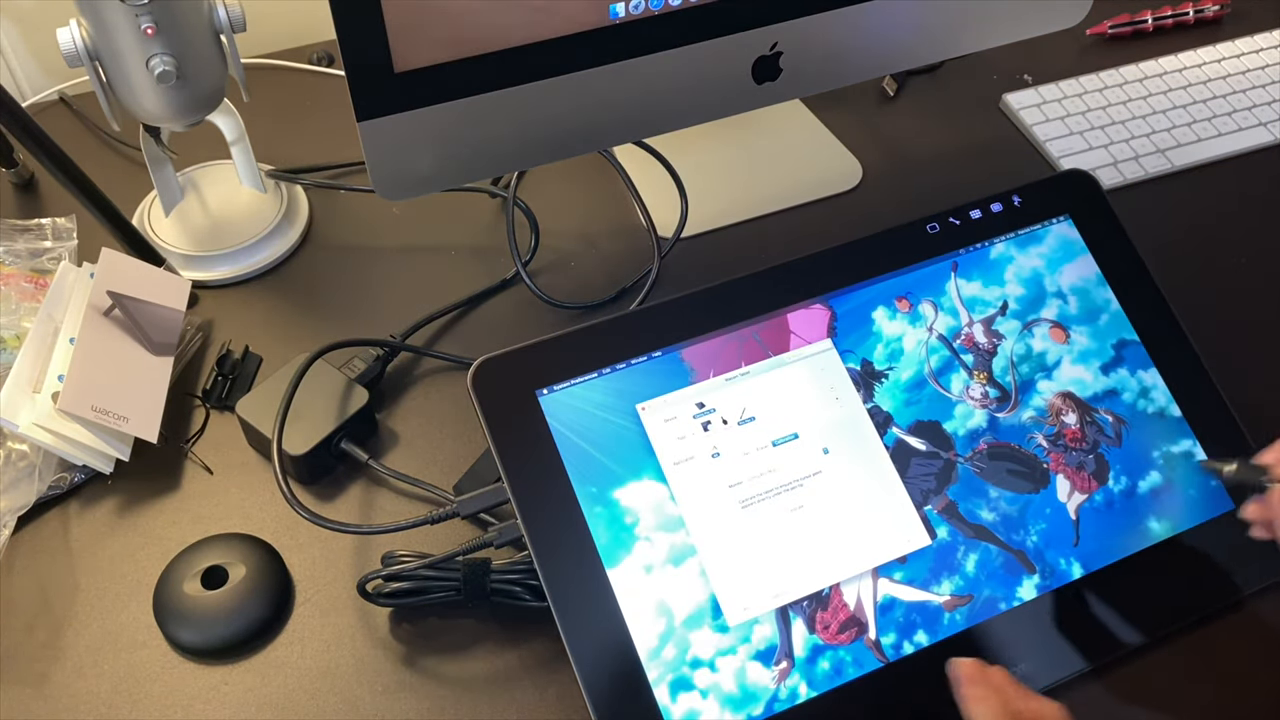